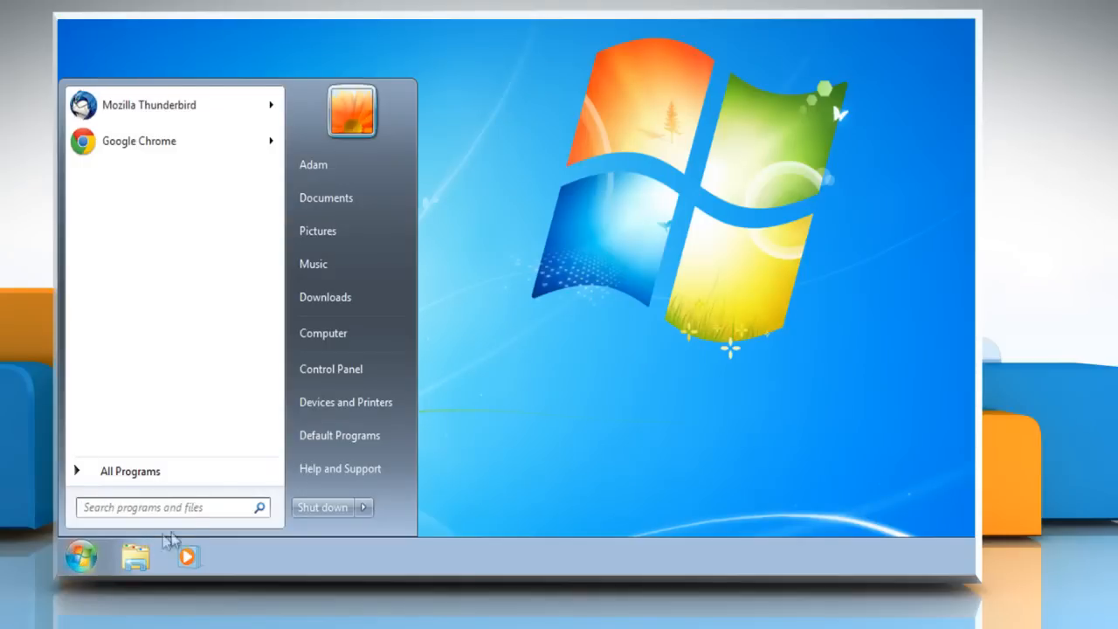
Launch cmd.exe from the Start search with Run as administrator, approving the UAC prompt.
text(cmd)
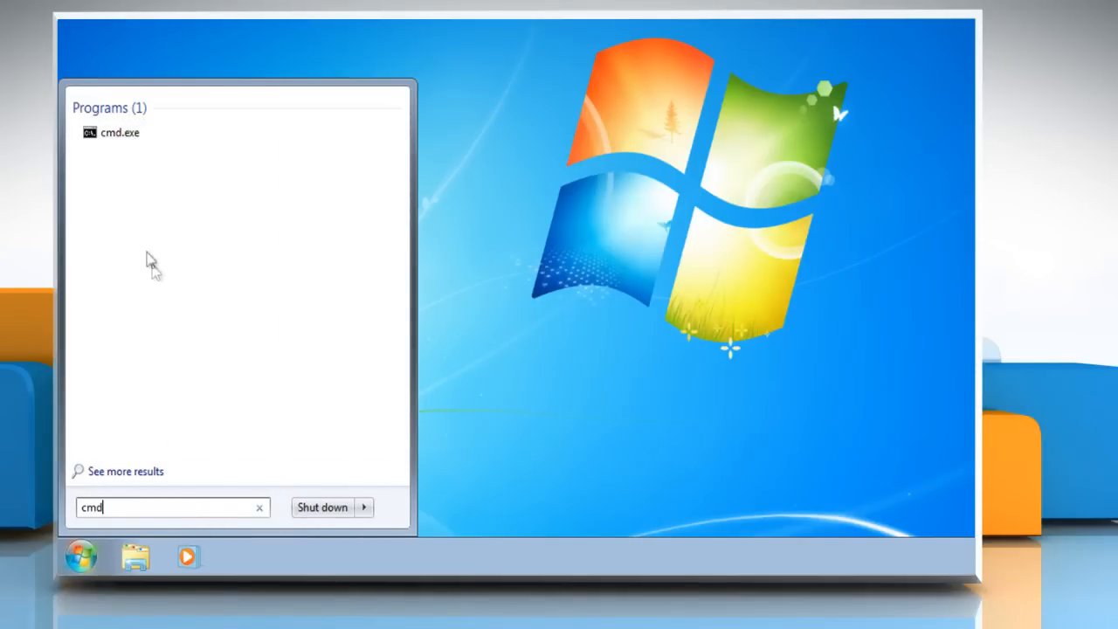
right_click(119, 133)
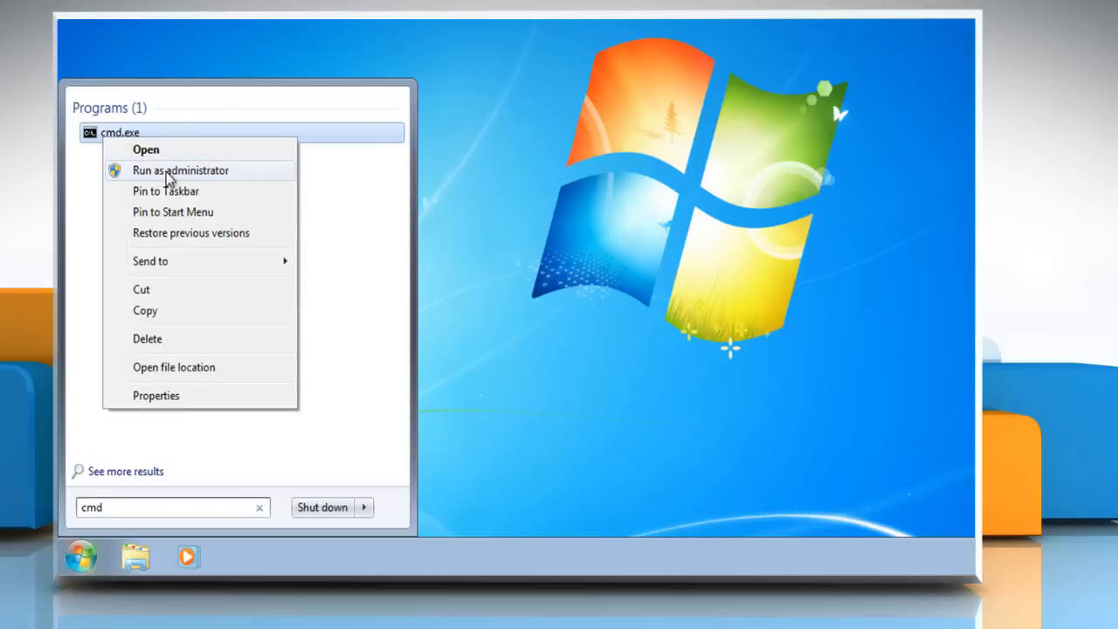
click(180, 170)
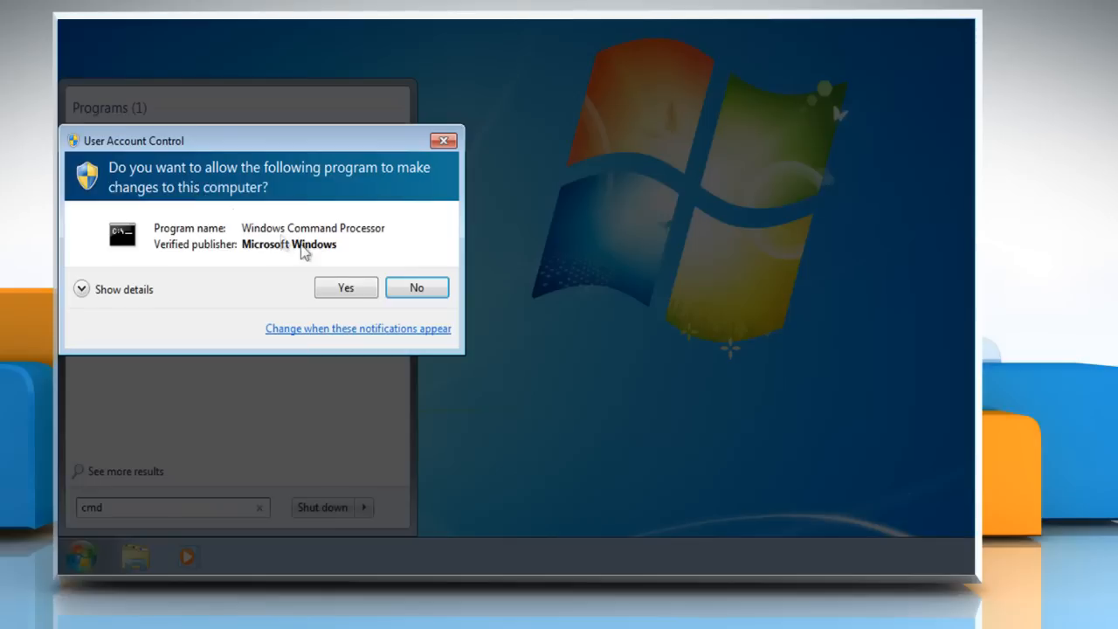
click(346, 287)
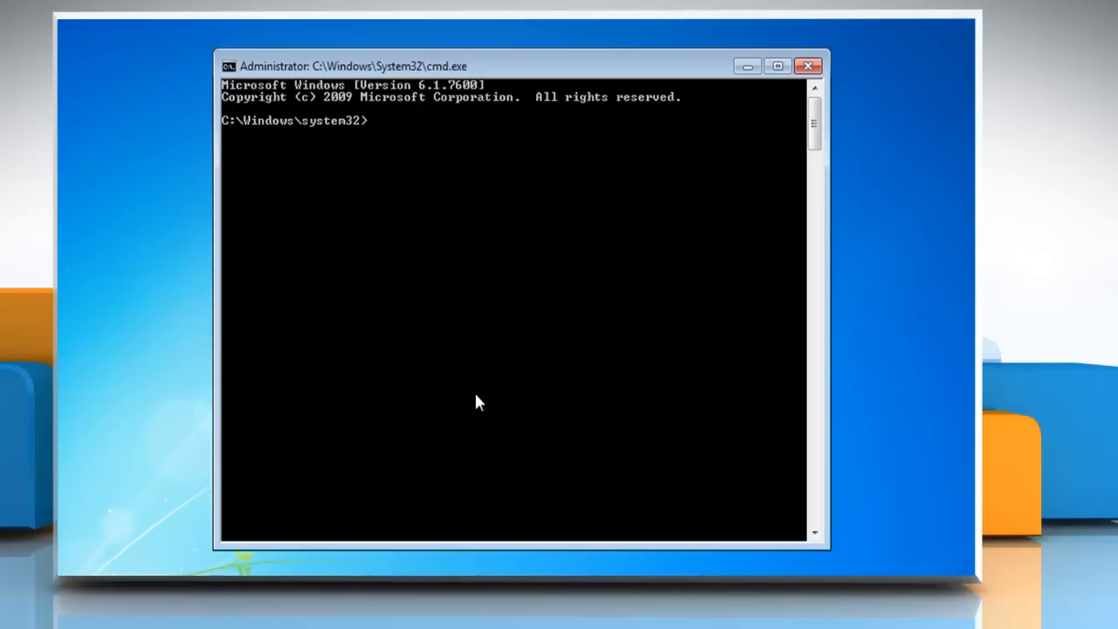
From the C:\ root, run tree > tree.txt /a /f to save the drive's structure.
text(cd \)
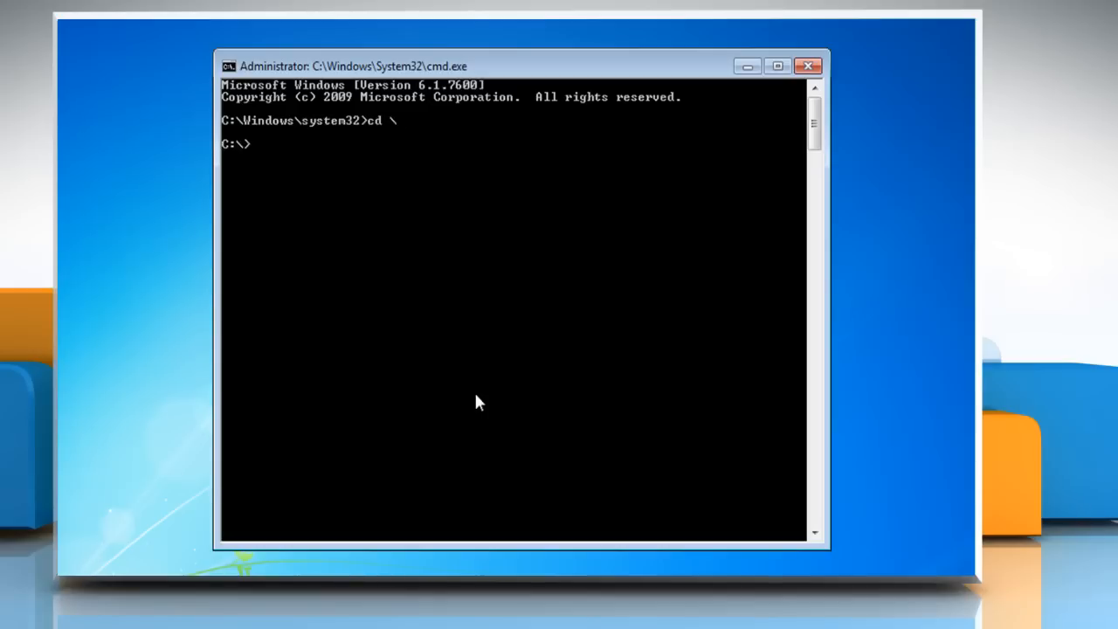
text(tree> tree.txt)
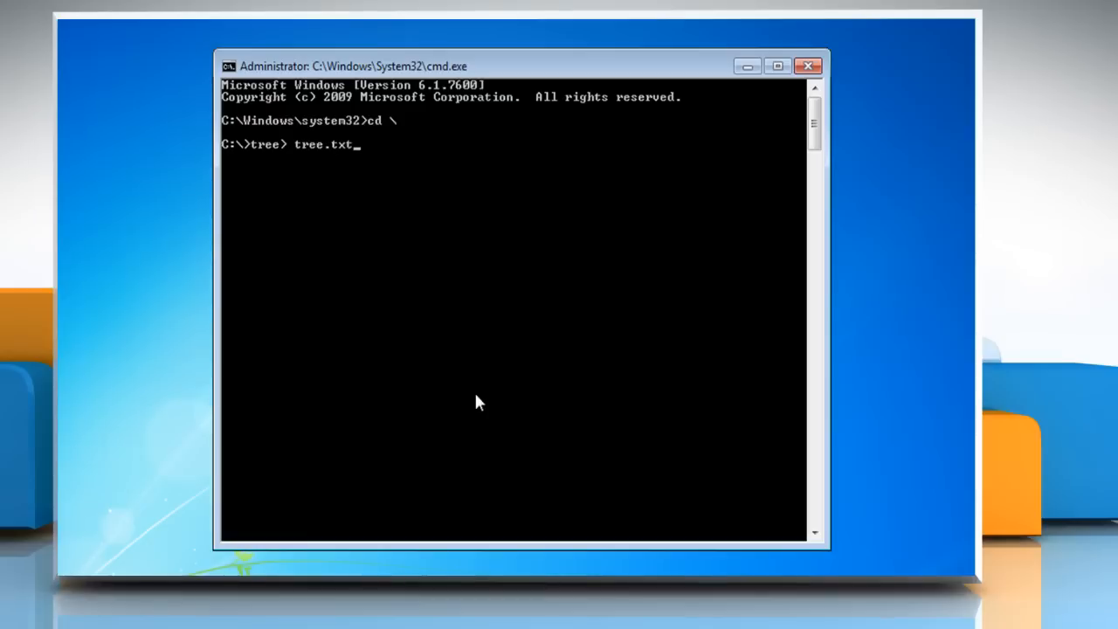
text(/)
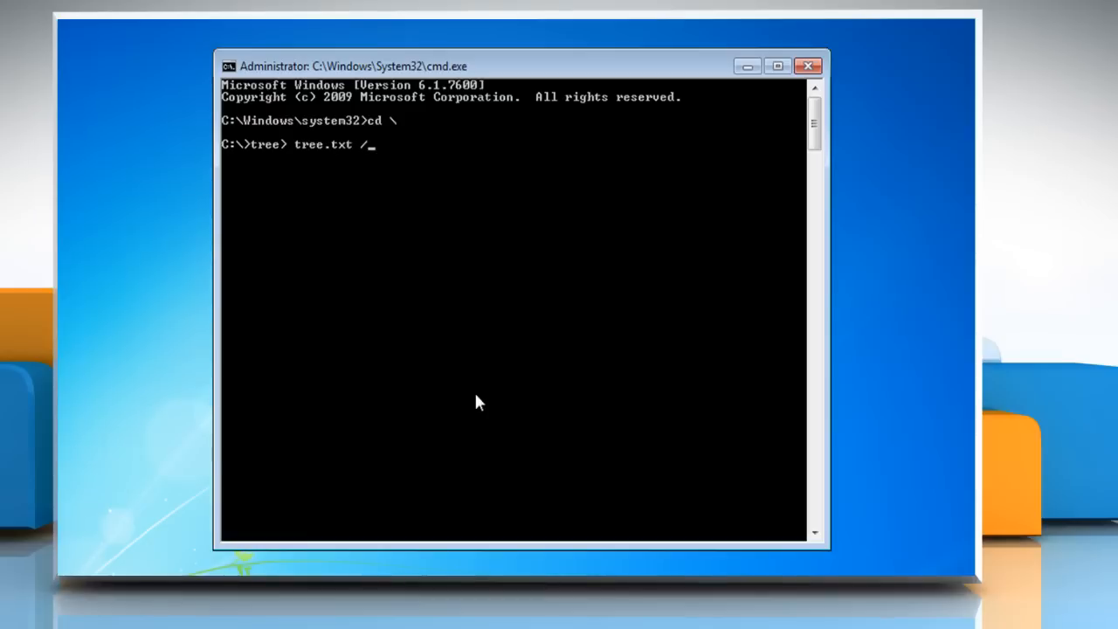
text(a /f)
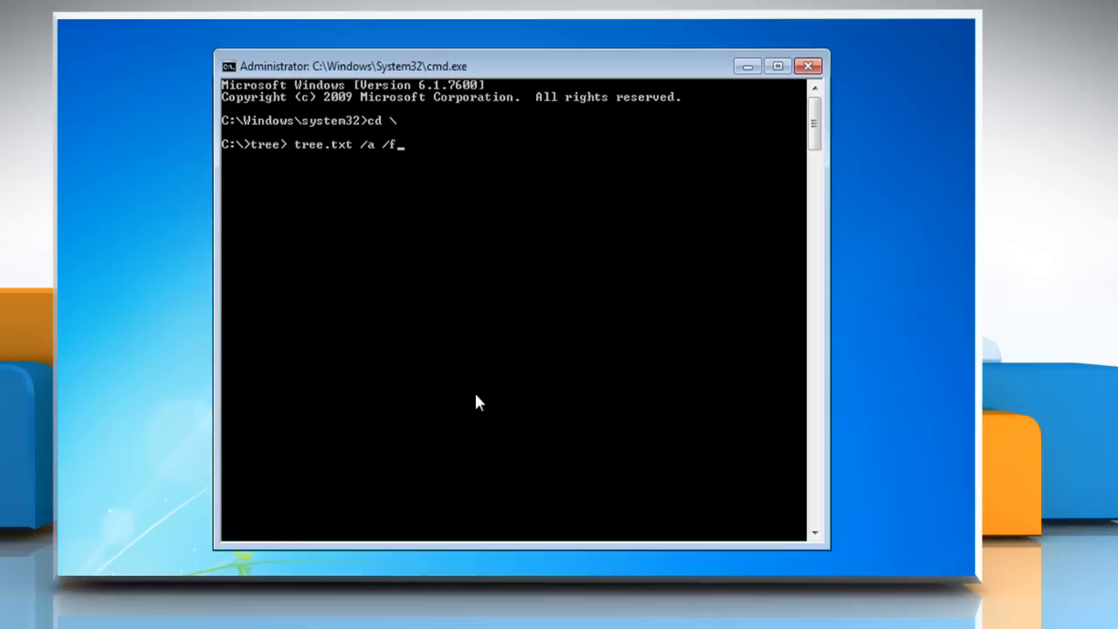
key(Return)
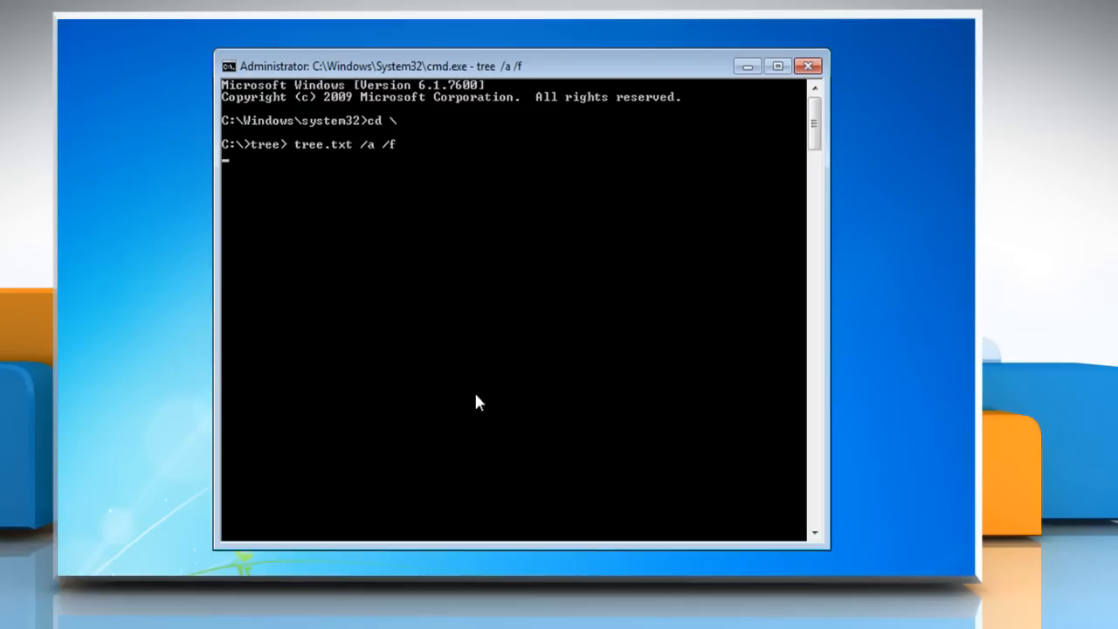
Browse into Computer to reach tree.txt on the C: drive.
right_click(96, 78)
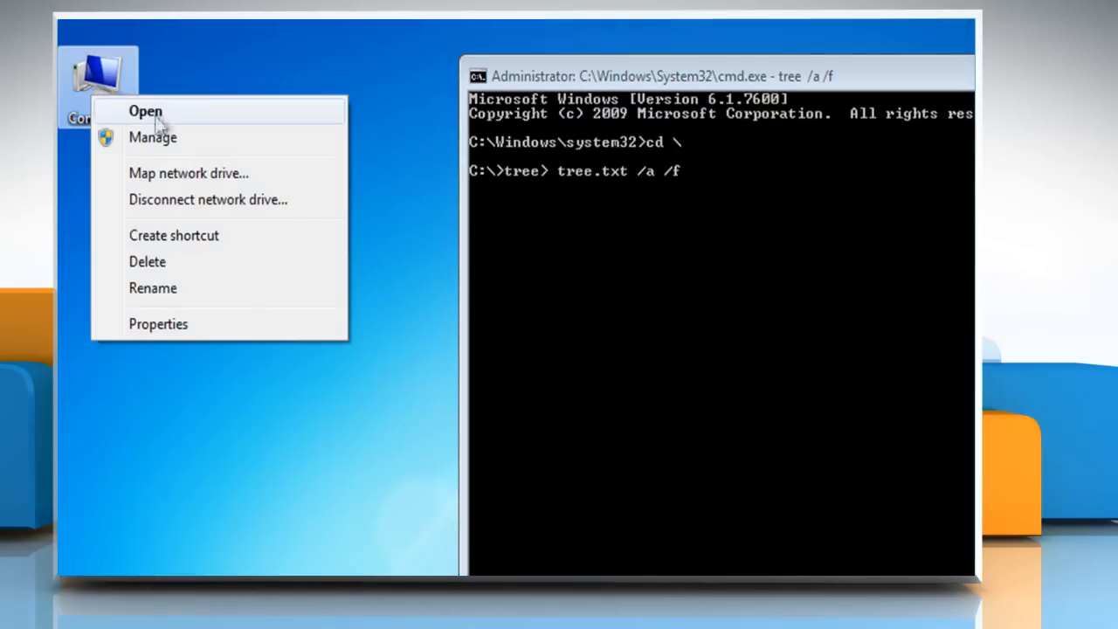
click(145, 111)
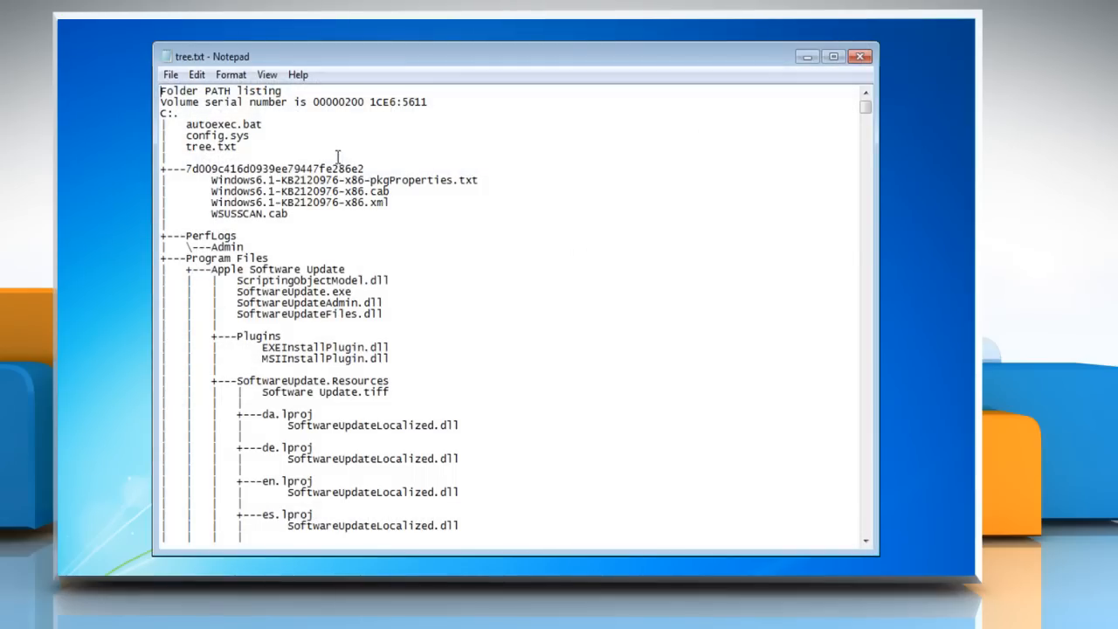
Reach Notepad's File commands to print the tree.txt listing.
click(171, 73)
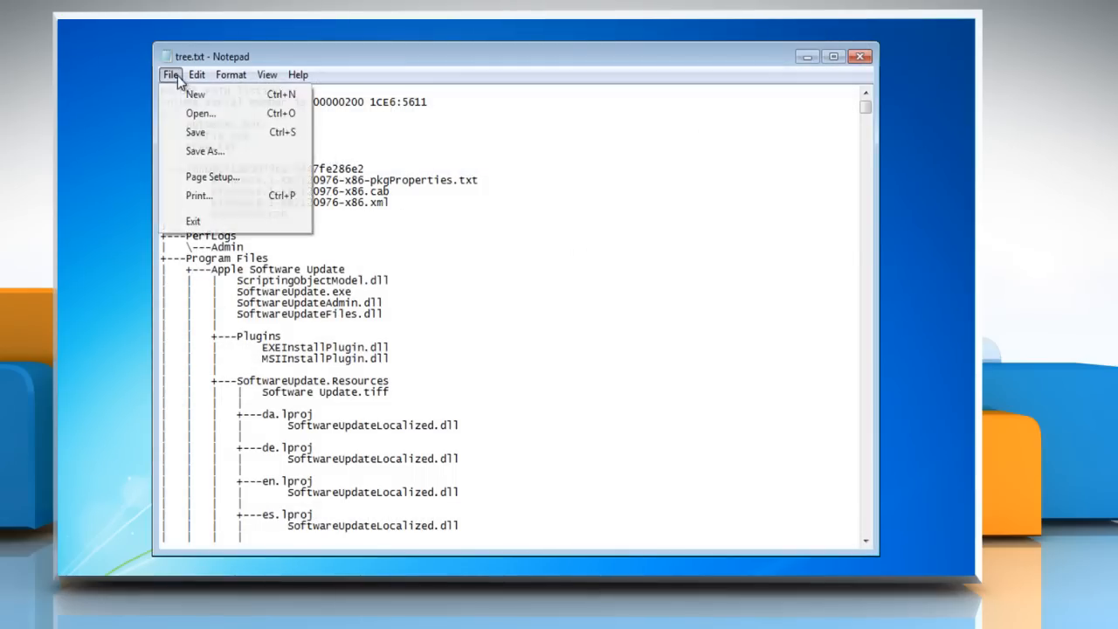
mouse_move(199, 196)
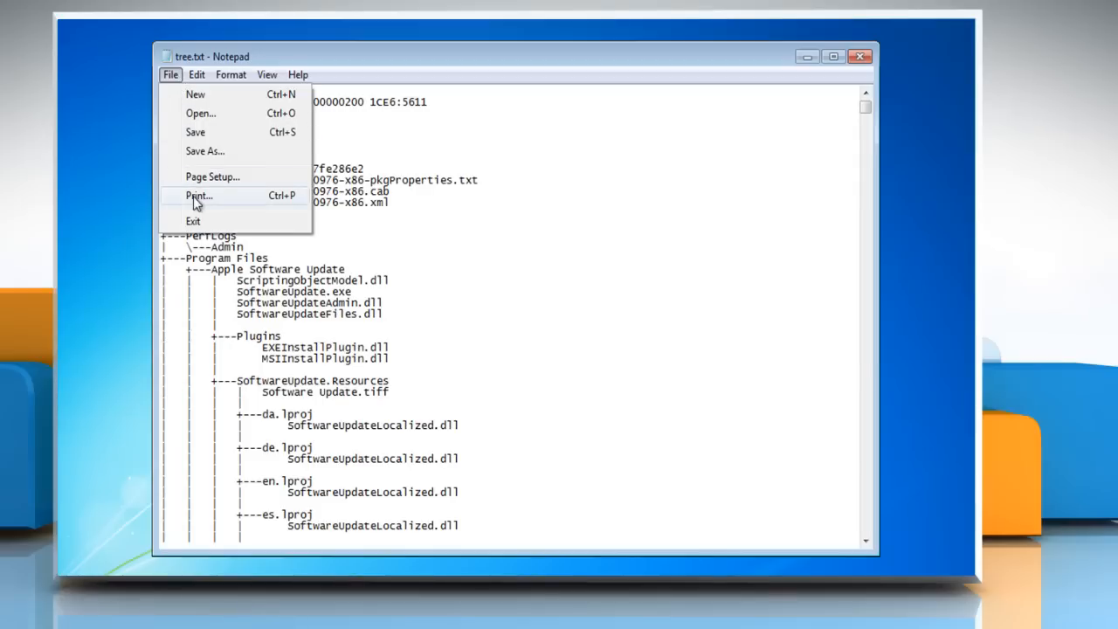